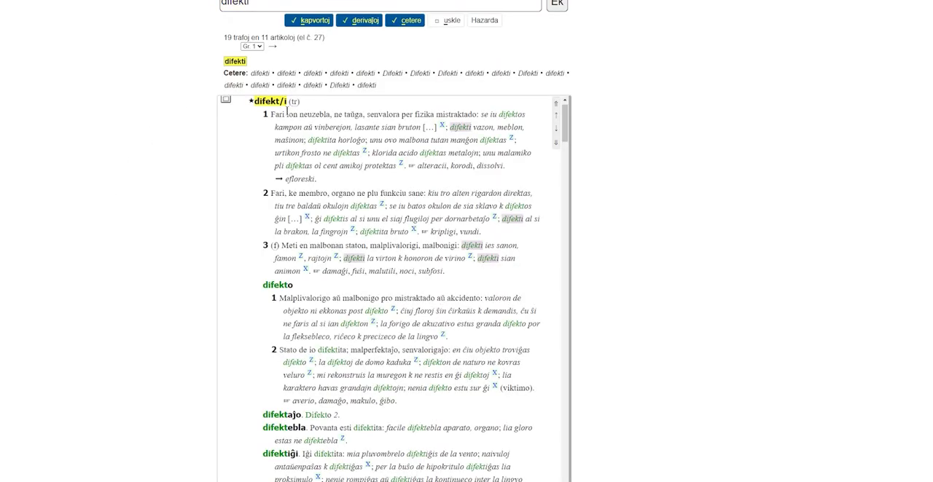
Select the phrase 'Fari ion neuzebla, ne taŭga' in definition 1 of difekti.
{"action": "left_click_drag", "start_coordinate": [271, 114], "coordinate": [368, 114]}
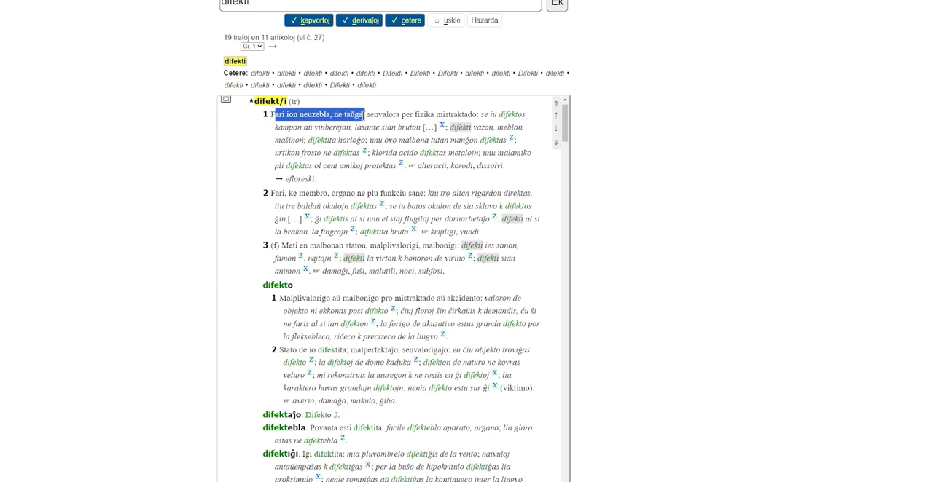